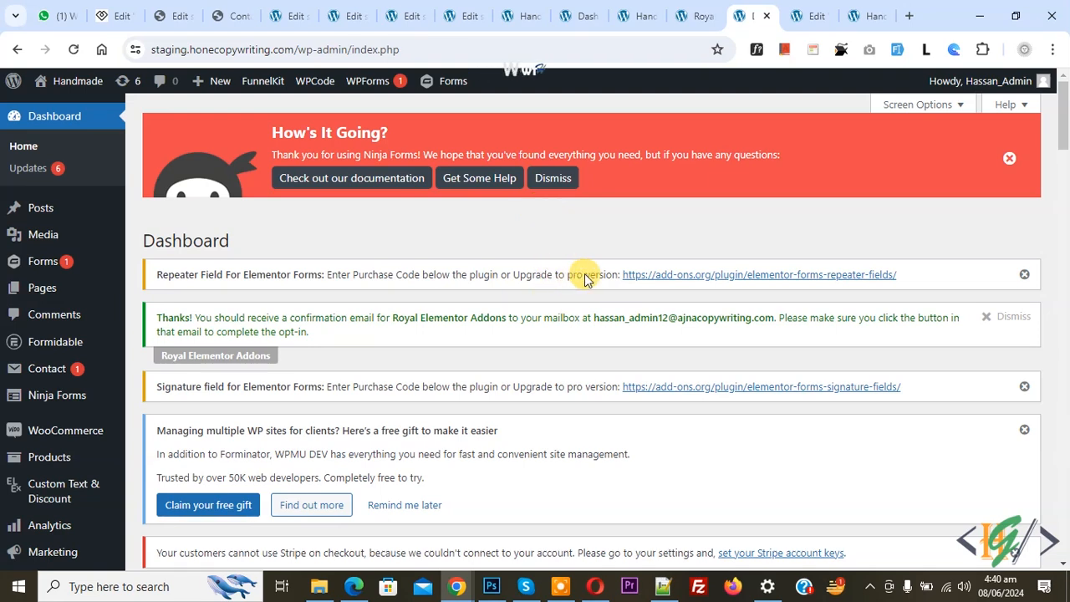
mouse_move(548, 243)
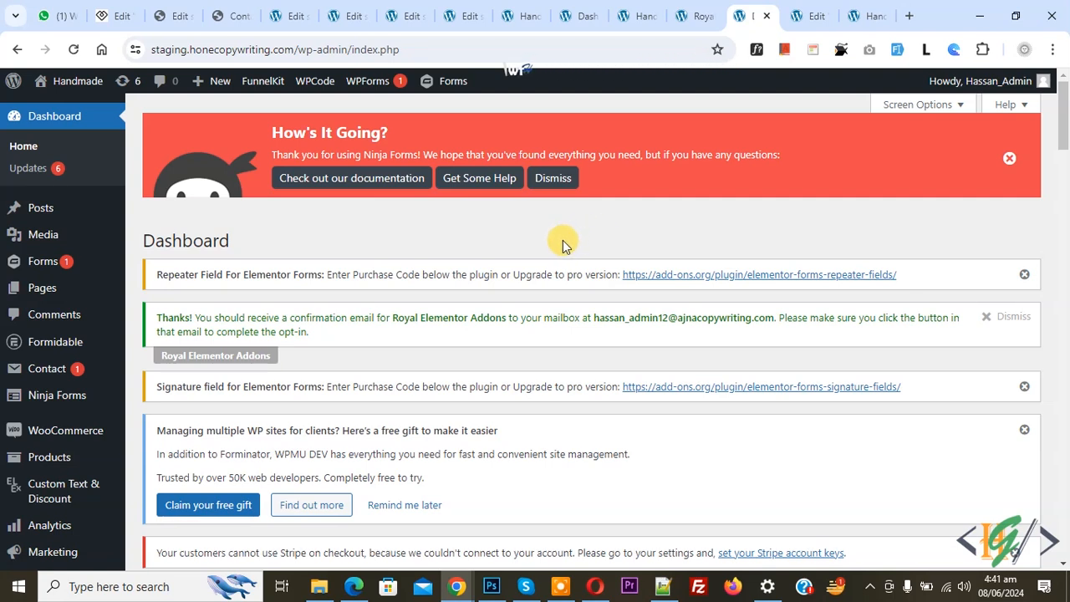
mouse_move(567, 248)
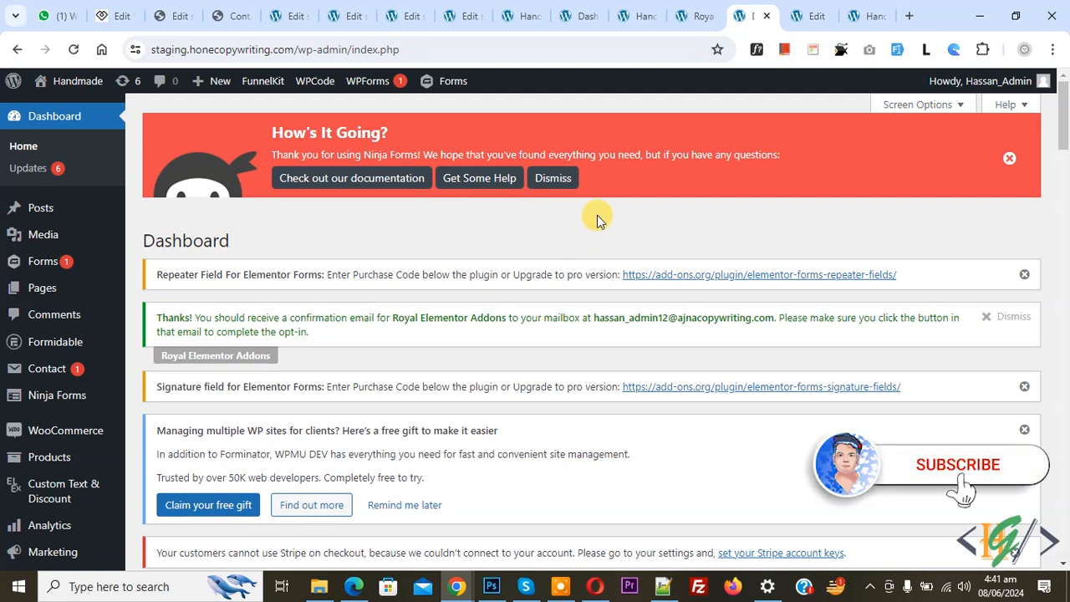
mouse_move(562, 228)
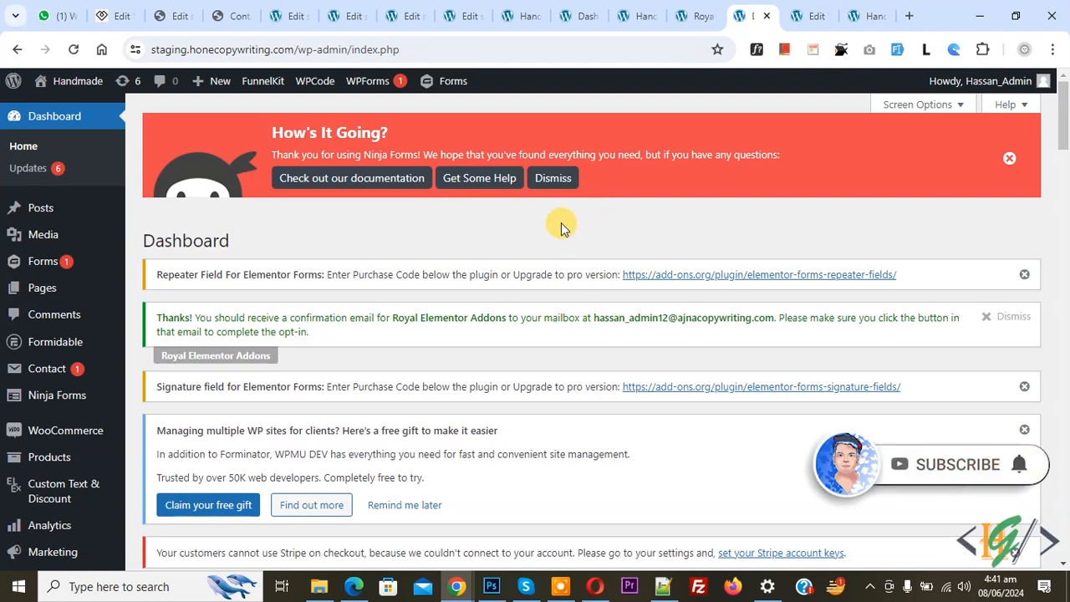
mouse_move(552, 241)
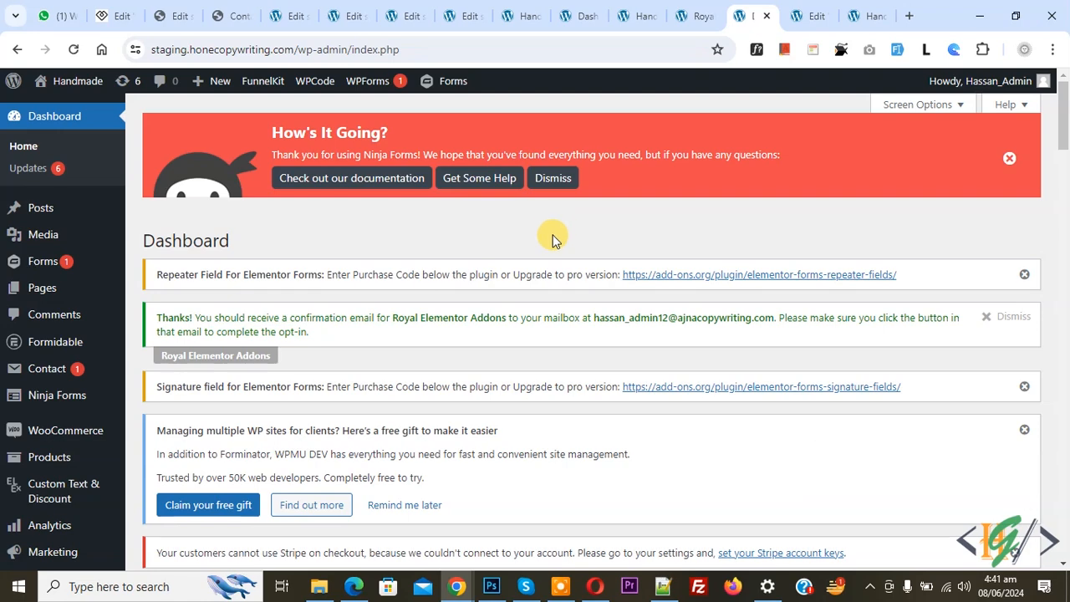
mouse_move(468, 219)
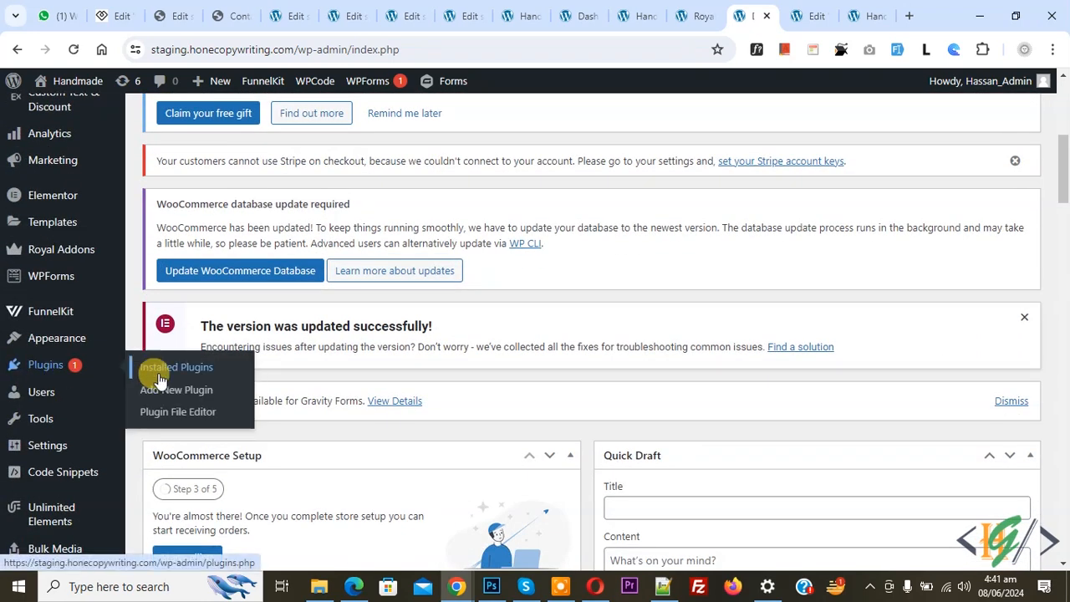
Search Add New plugins for 'Royal Elementor Addons and Templates' and see it marked Active
left_click(175, 390)
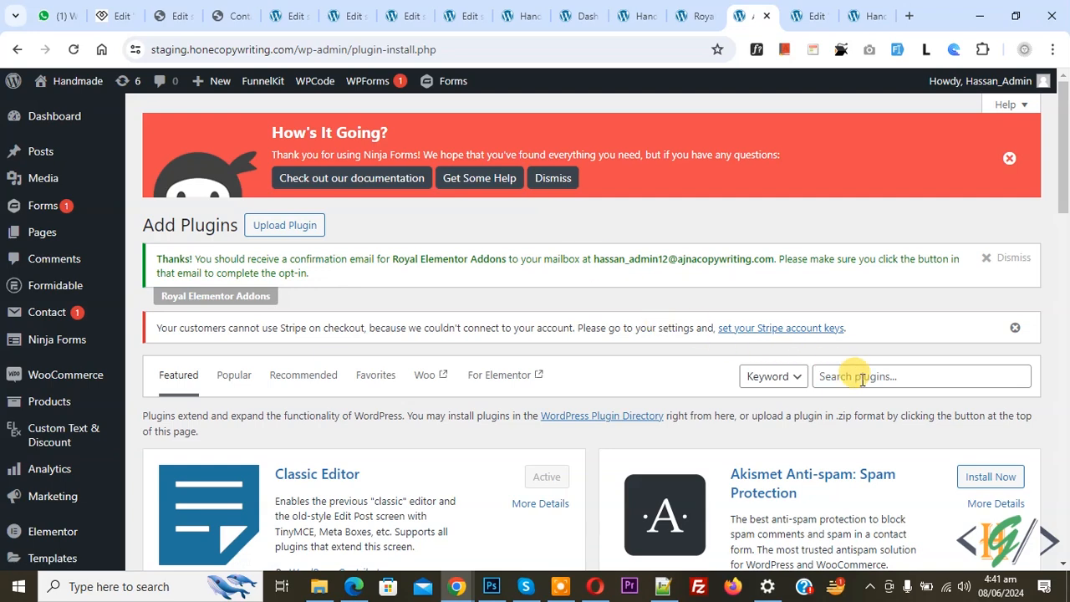
type("Royal Elementor Addons and Templates")
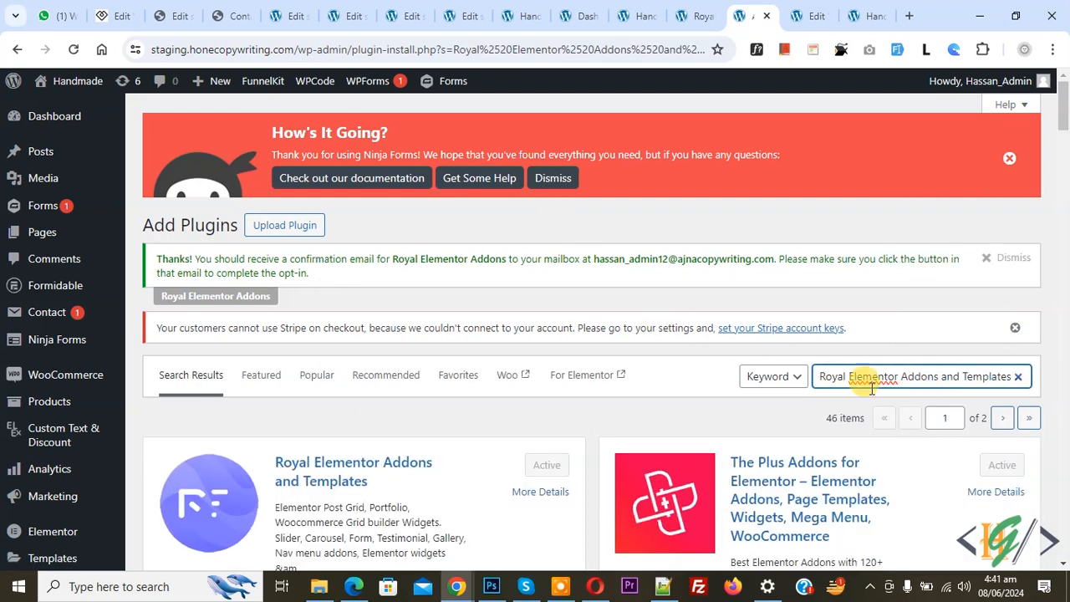
scroll("down", 3)
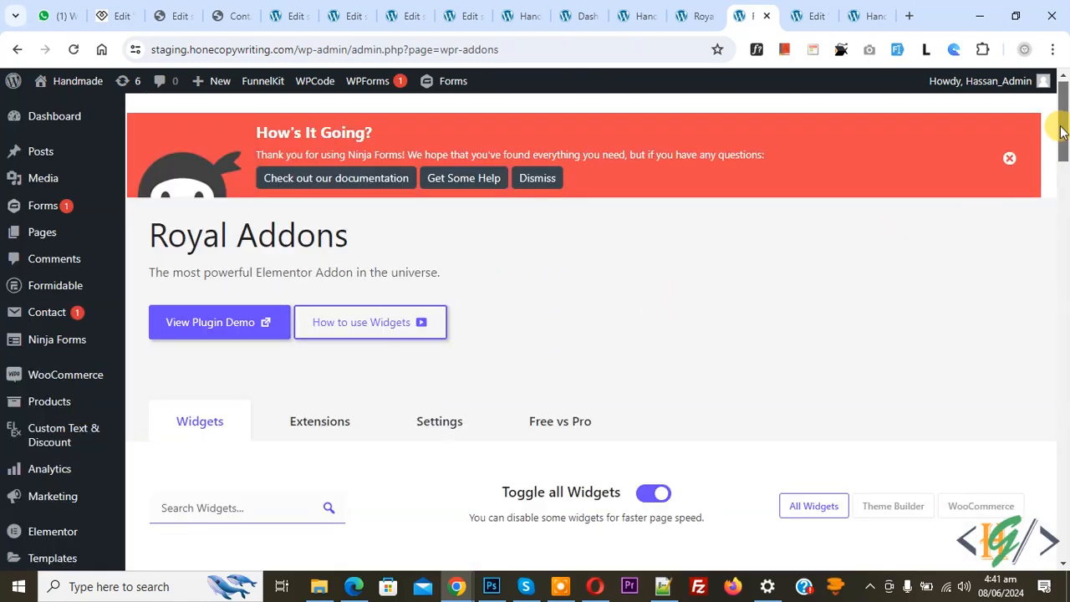
Scroll the Royal Addons Widgets list down to the WooCommerce Builder group with Page: Cart enabled
scroll("down", 3)
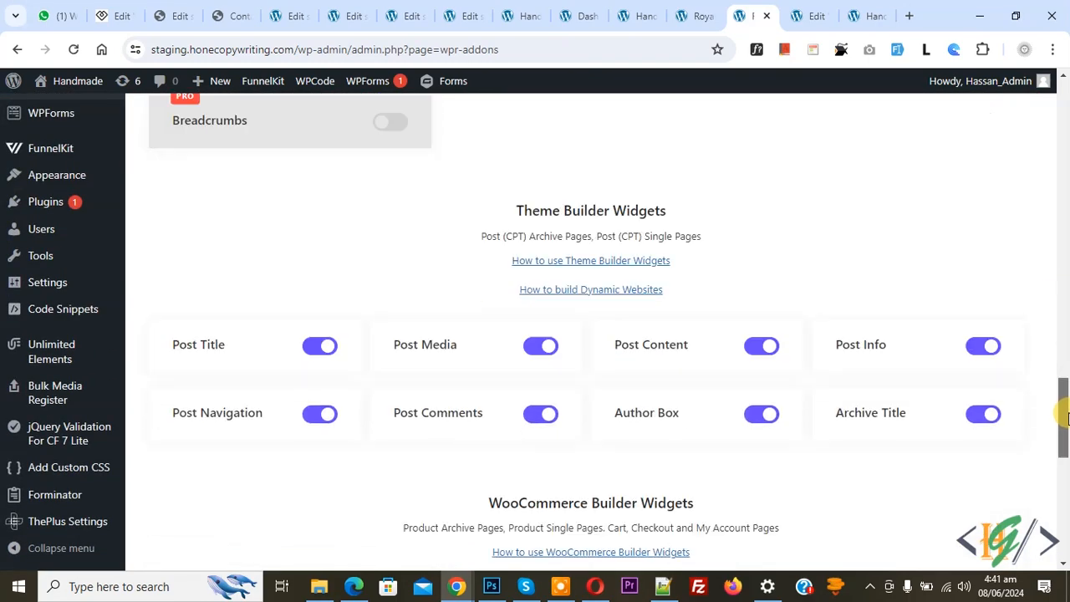
scroll("down", 3)
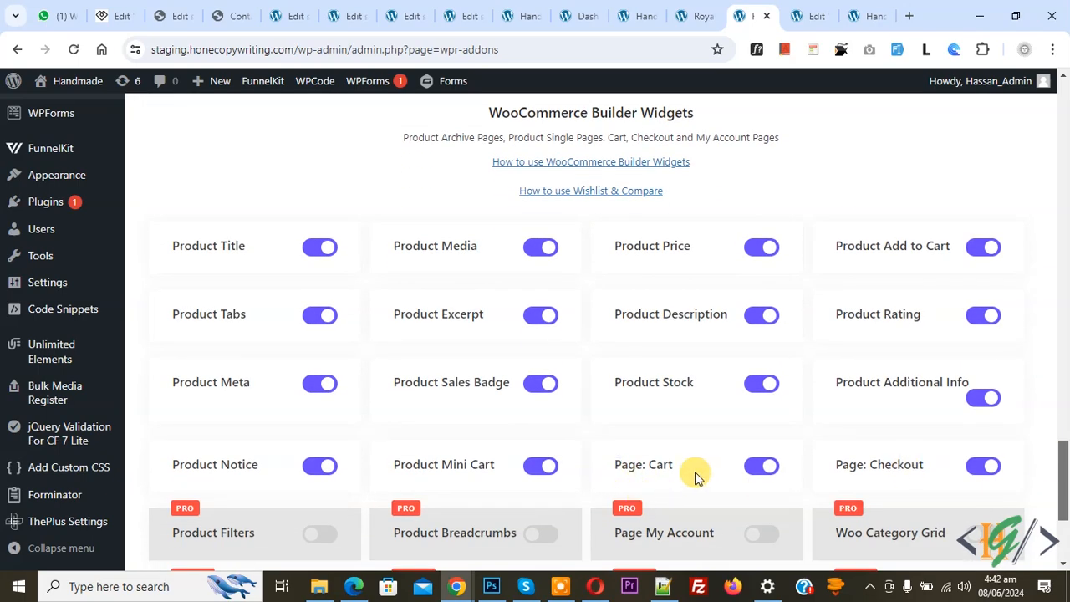
mouse_move(723, 459)
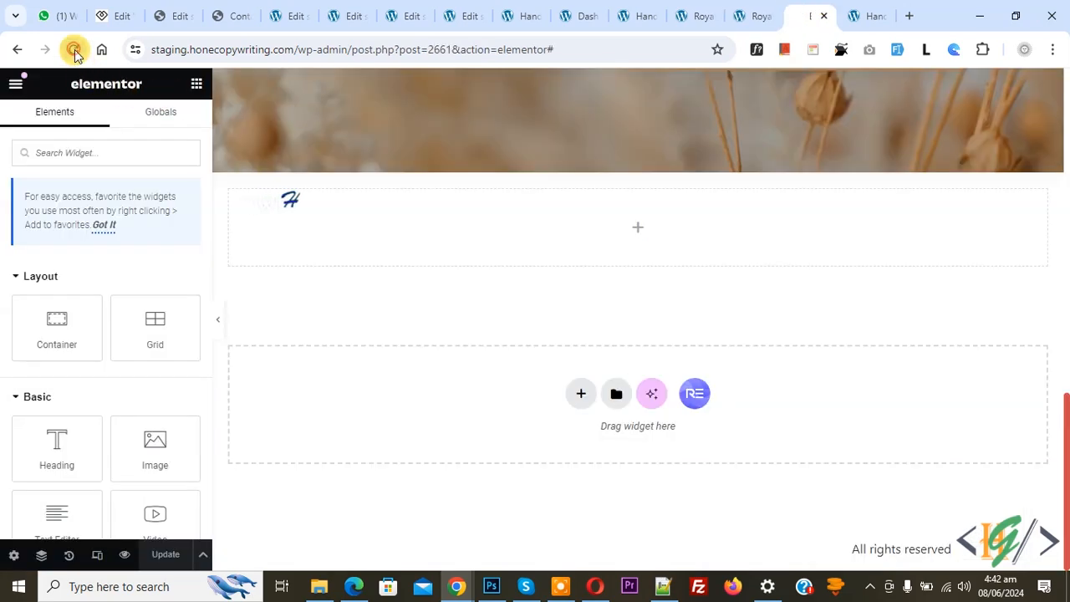
Reload the editor, find the Cart widget by 'ca' and drop it into the empty section
left_click(74, 50)
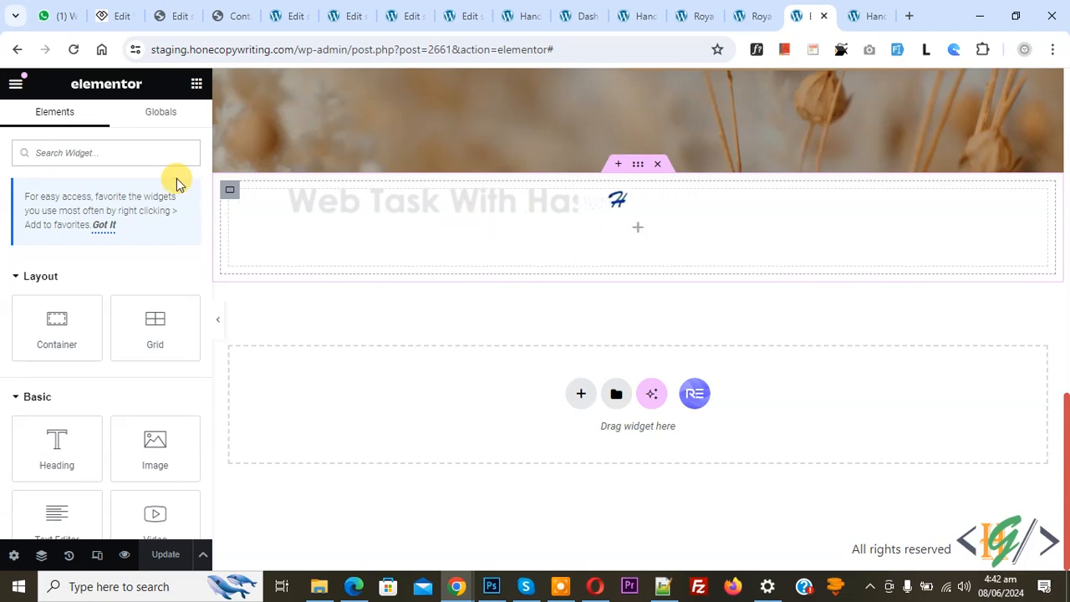
type("cart")
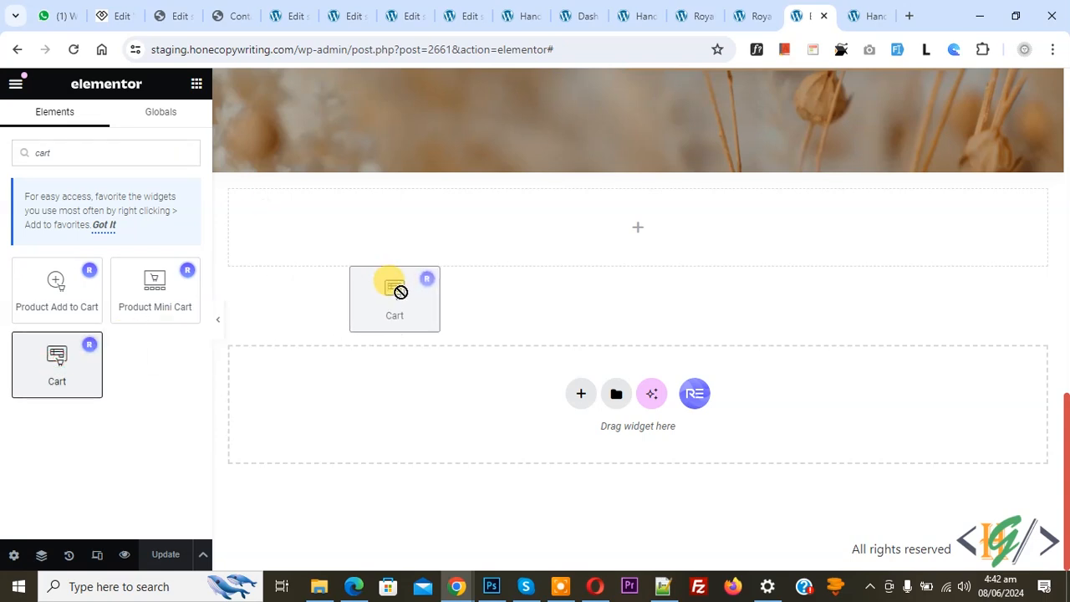
left_click_drag(395, 298, 552, 238)
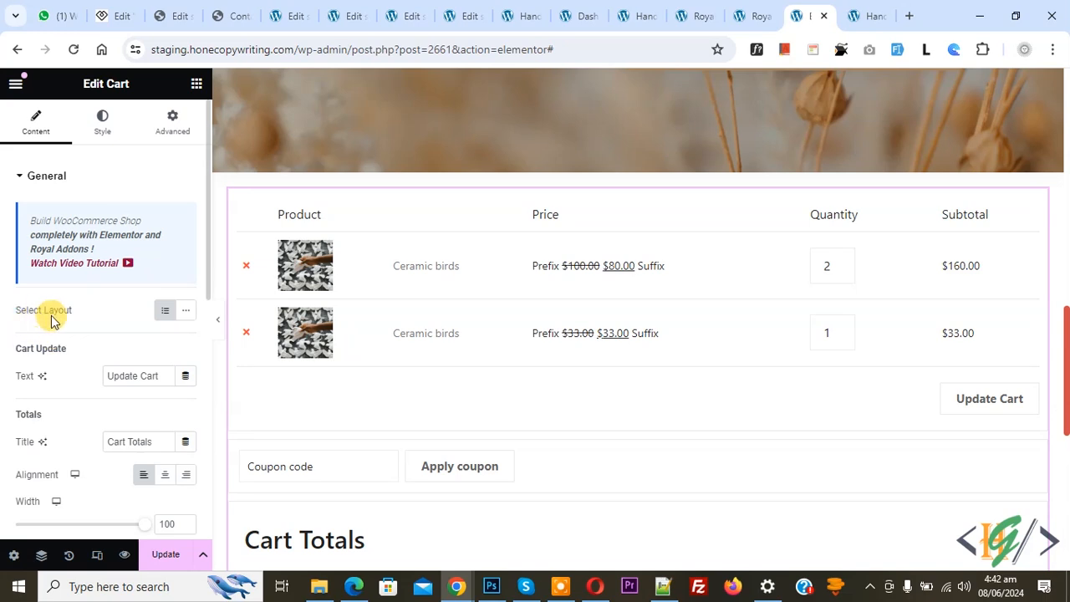
mouse_move(186, 311)
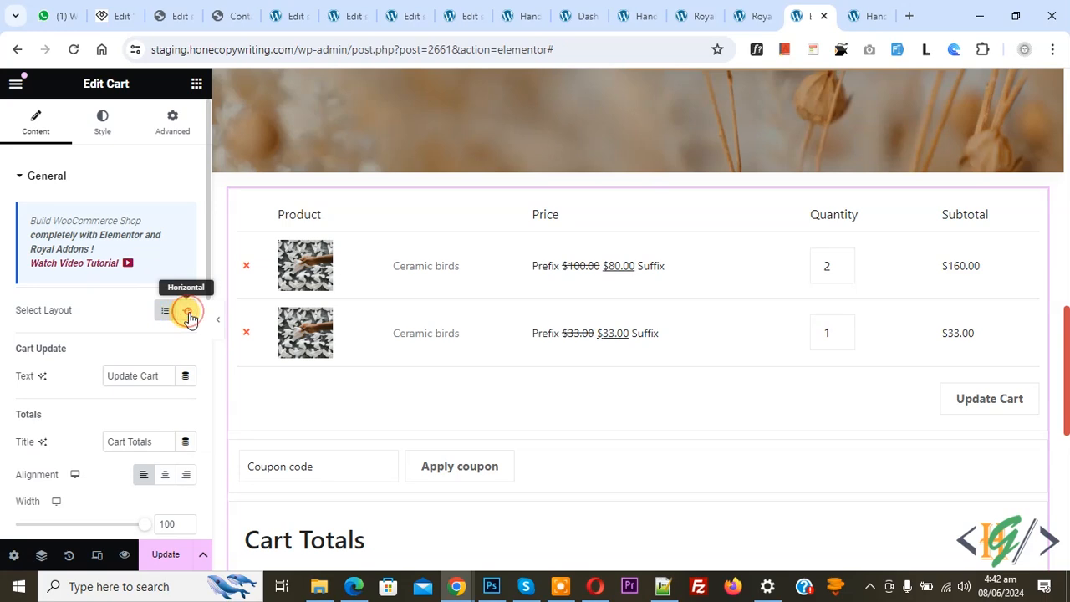
left_click(186, 309)
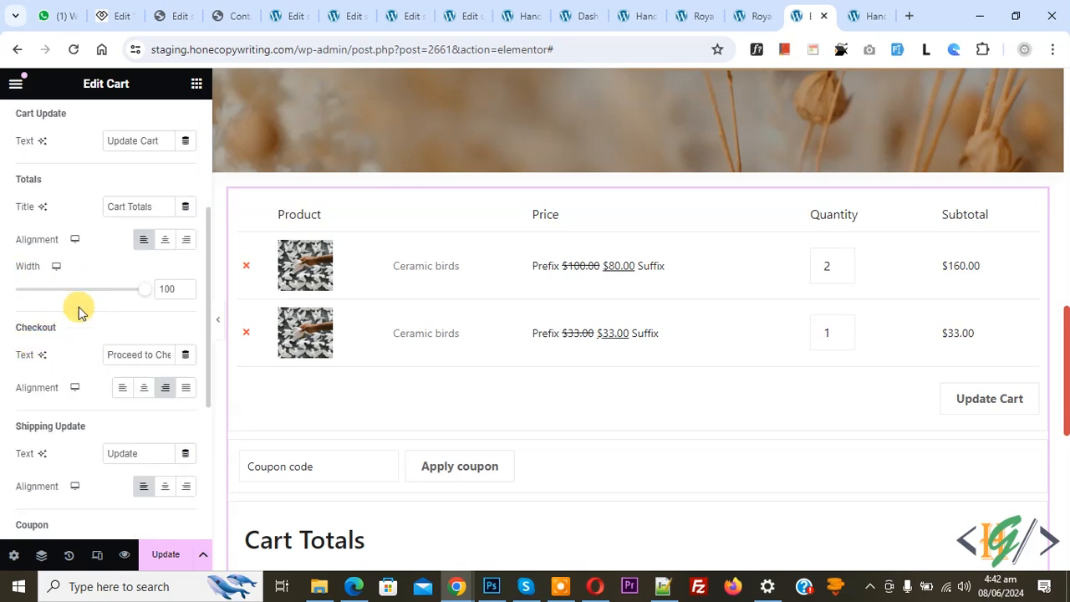
mouse_move(70, 462)
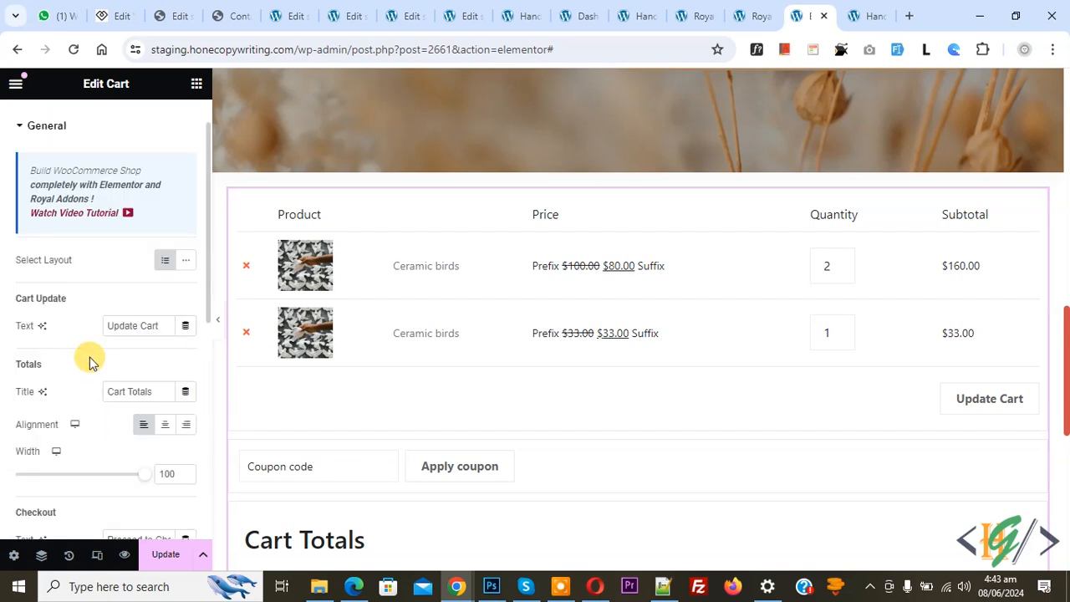
left_click(102, 120)
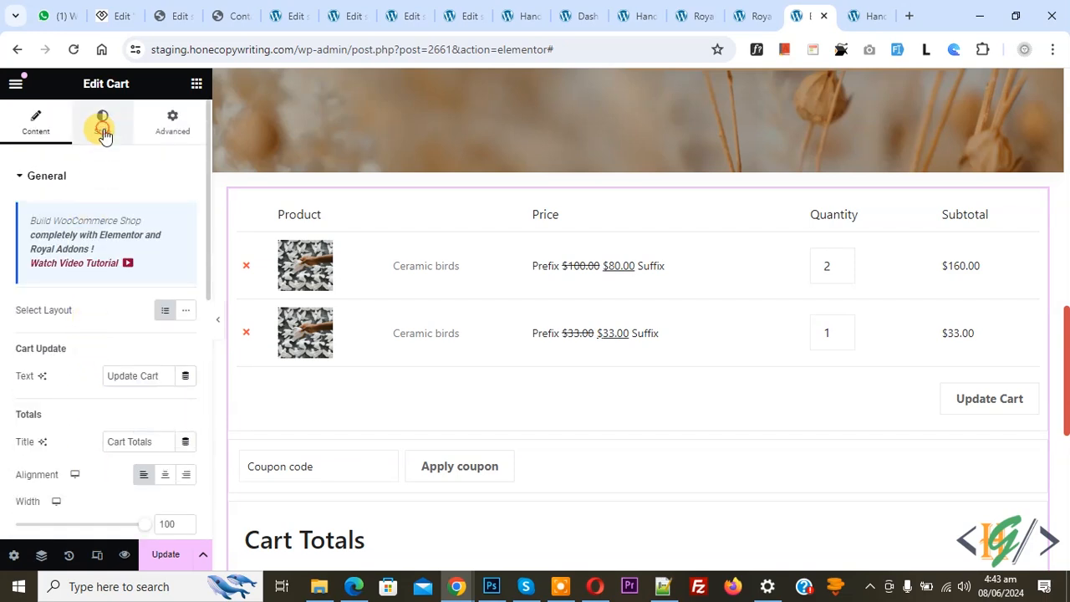
Browse the Cart widget's Style settings from Table Heading down to the expanded Buttons section
left_click(102, 120)
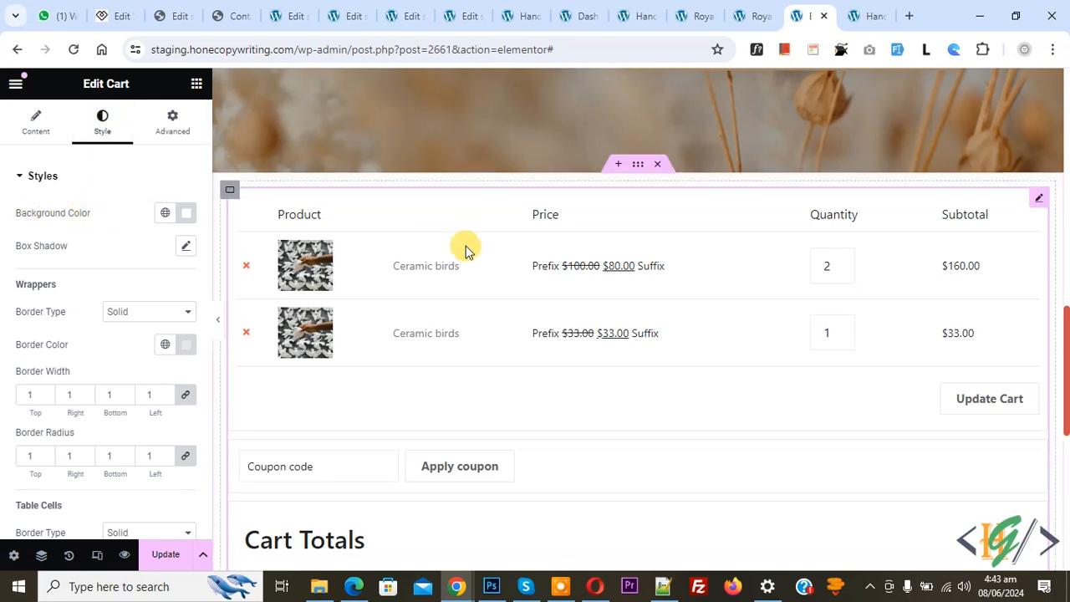
scroll("down", 3)
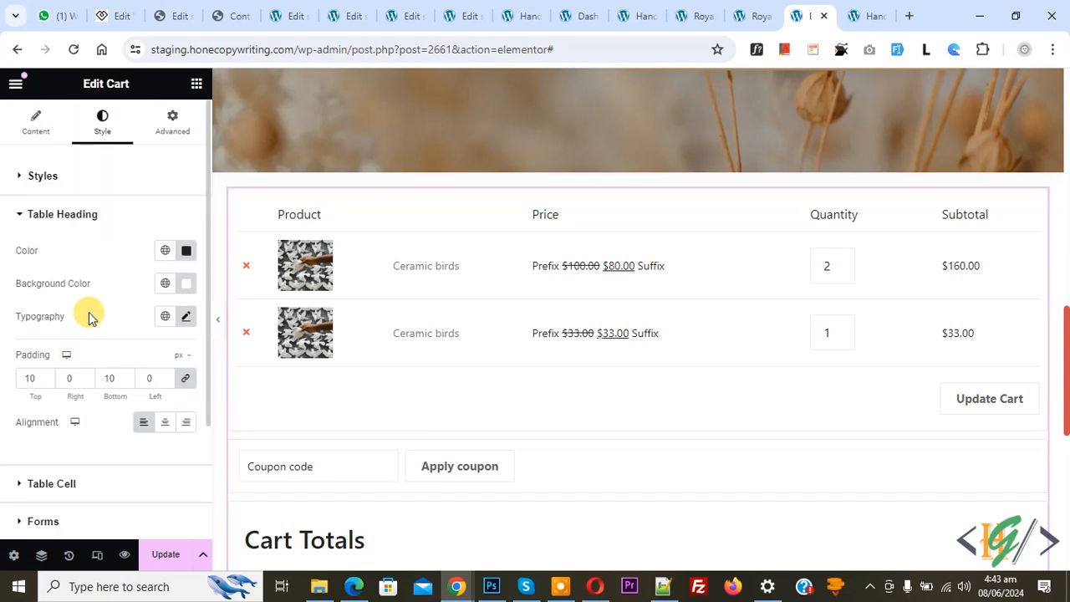
mouse_move(103, 287)
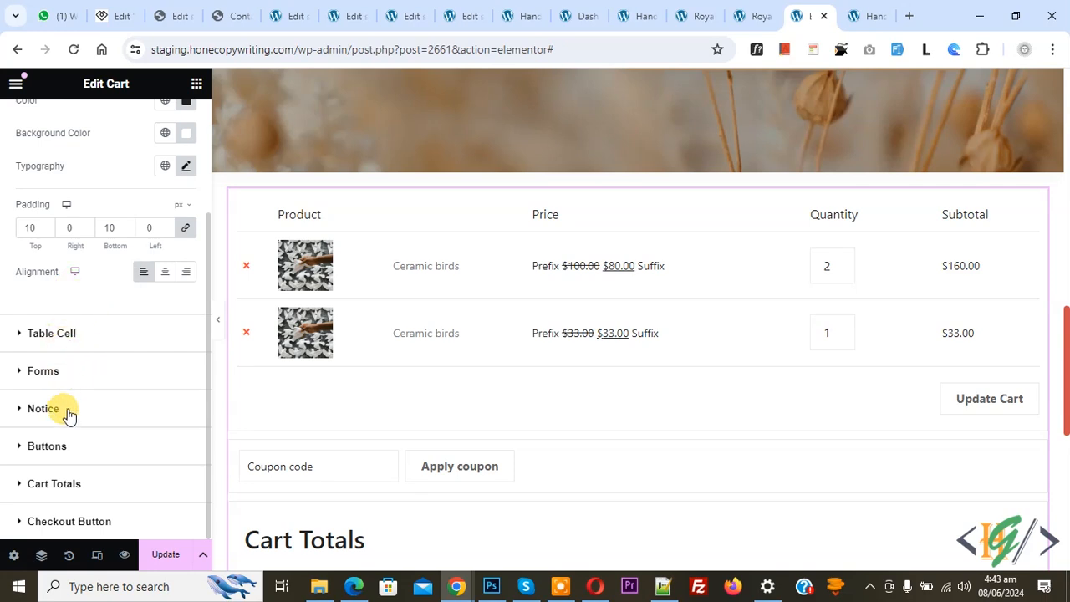
left_click(47, 445)
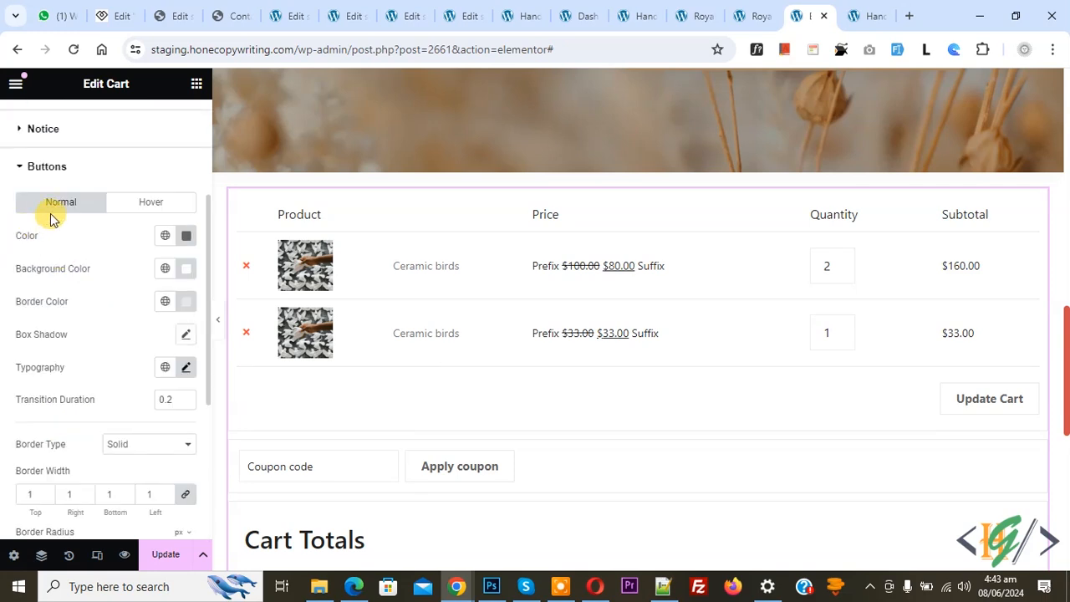
scroll("down", 3)
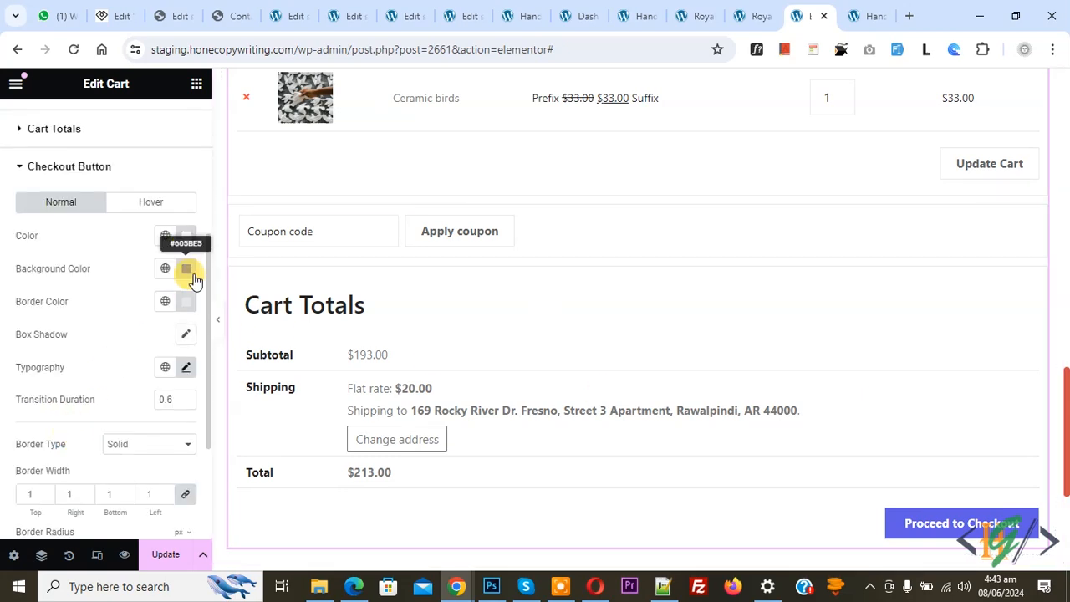
Give the Proceed to Checkout button a red background and black hover, then view the live page
left_click(185, 268)
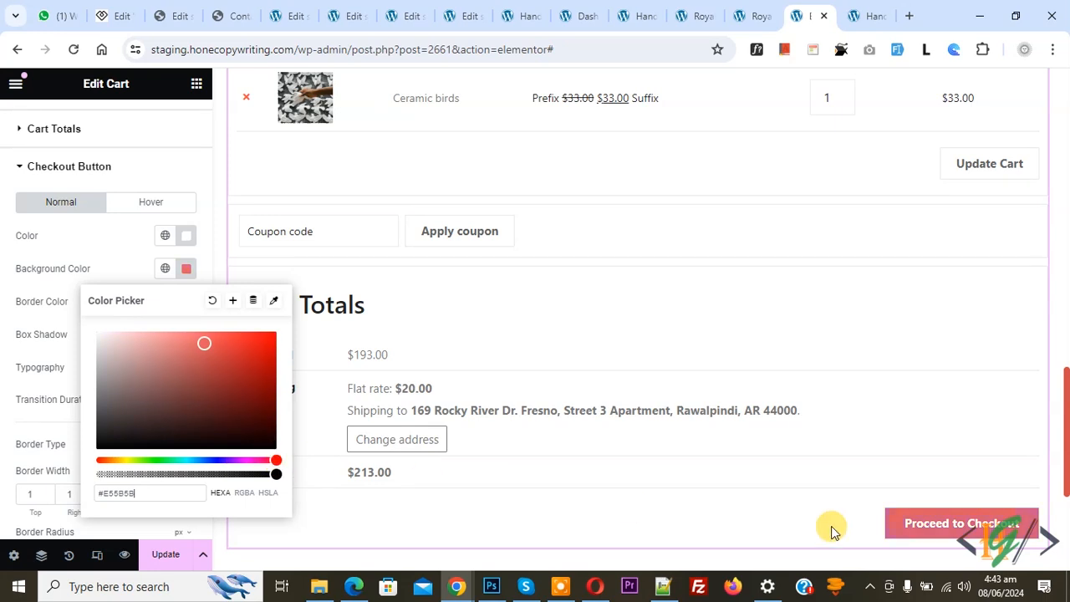
left_click(150, 200)
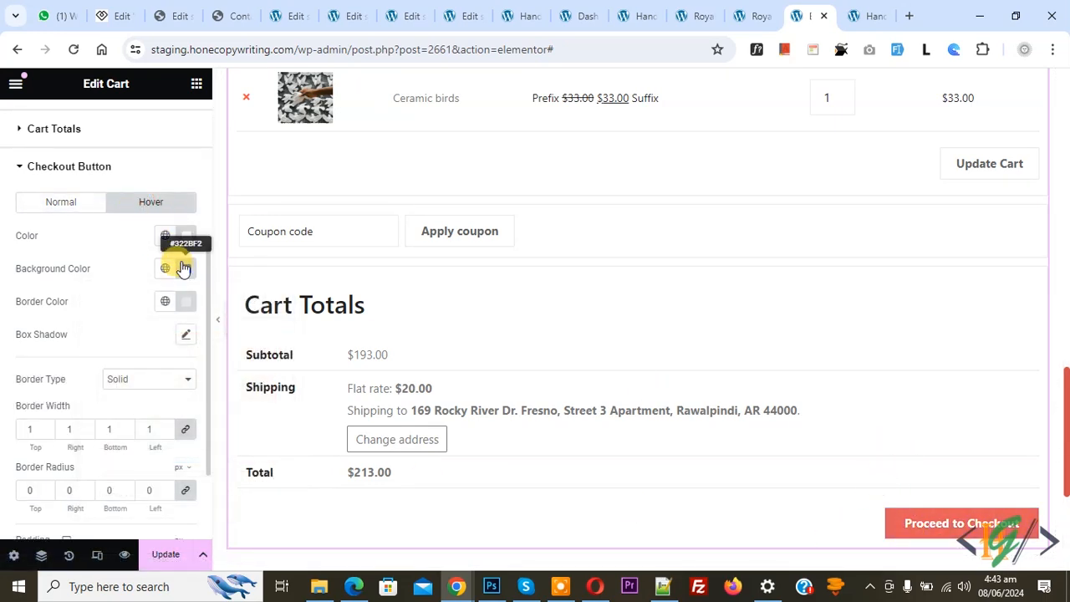
left_click(186, 267)
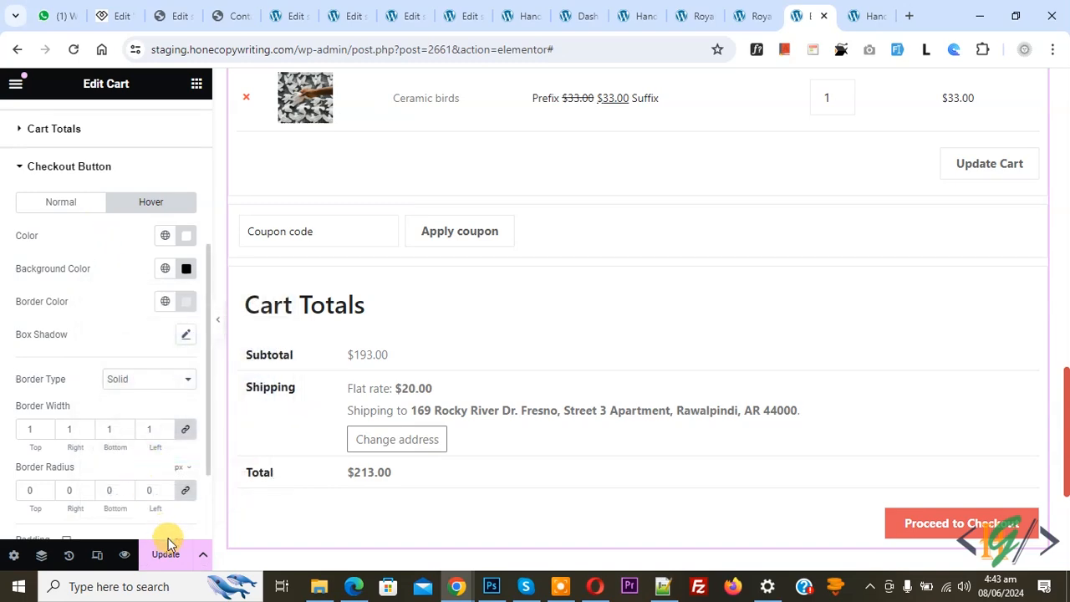
mouse_move(759, 184)
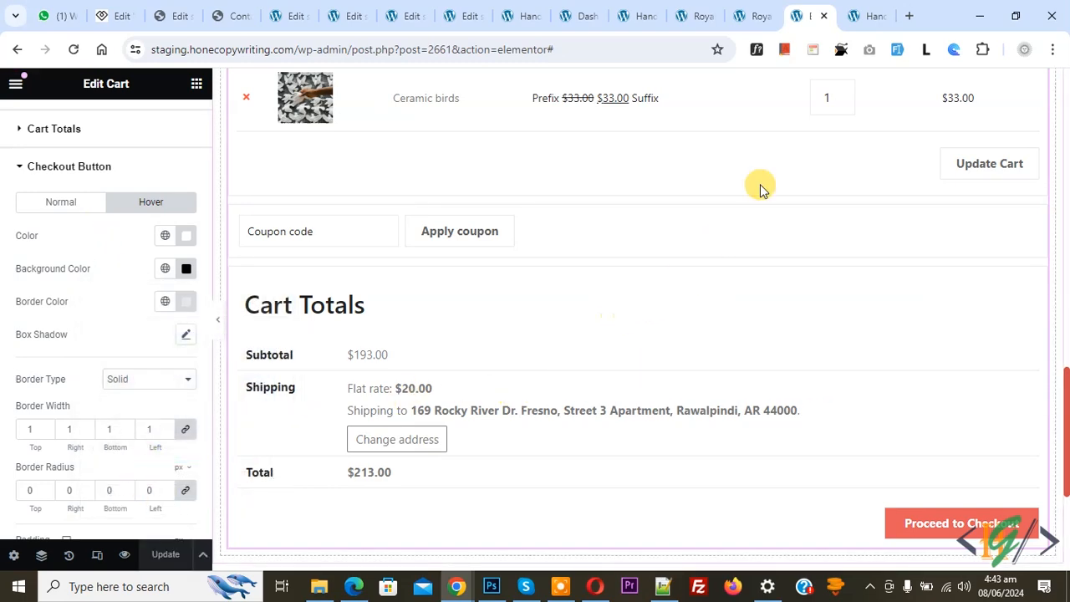
left_click(807, 15)
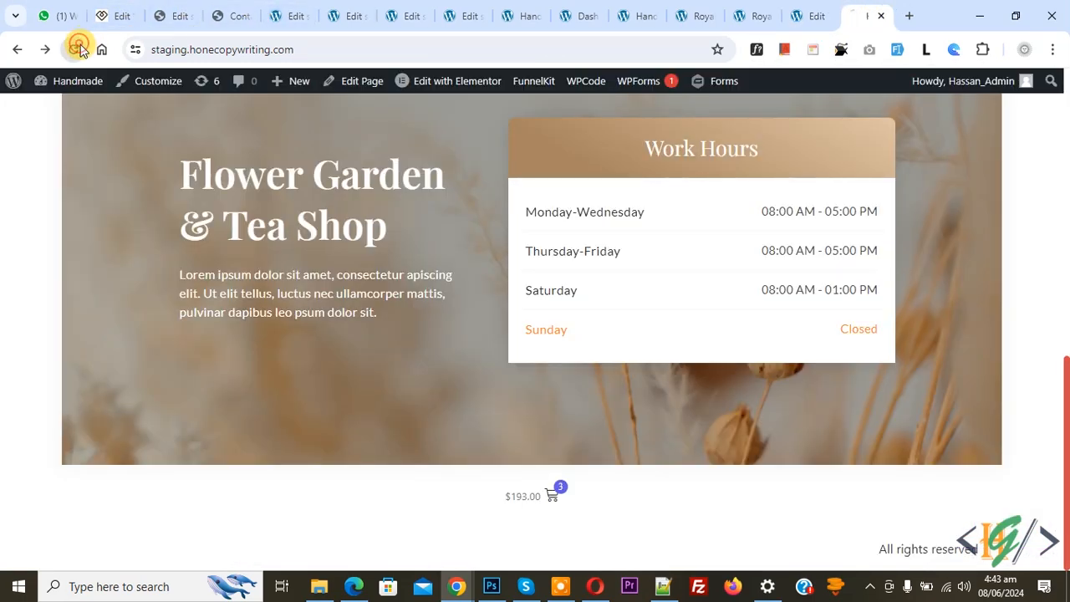
scroll("down", 3)
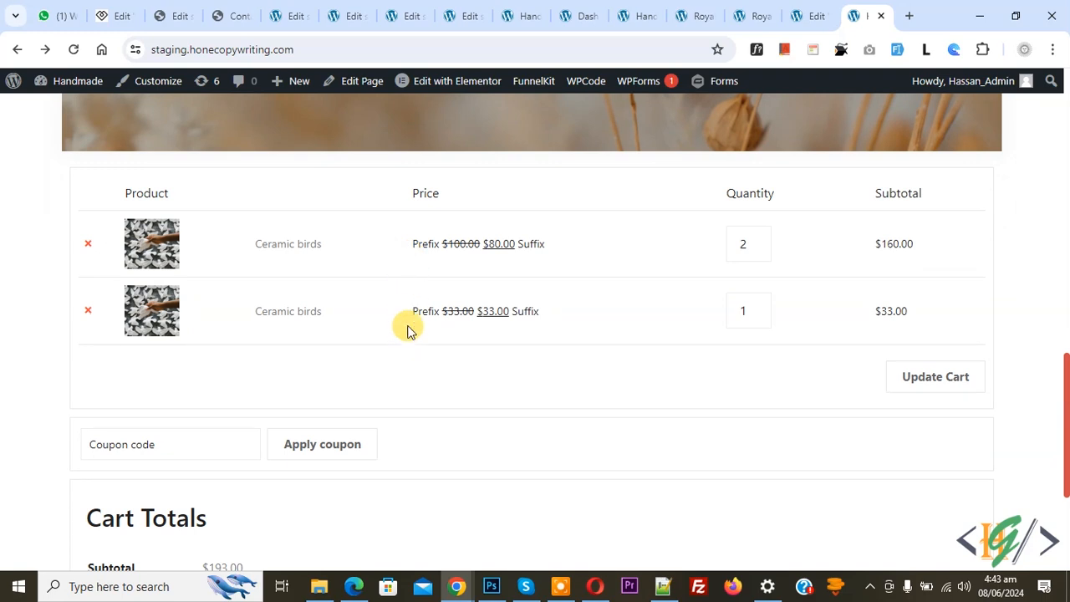
mouse_move(522, 315)
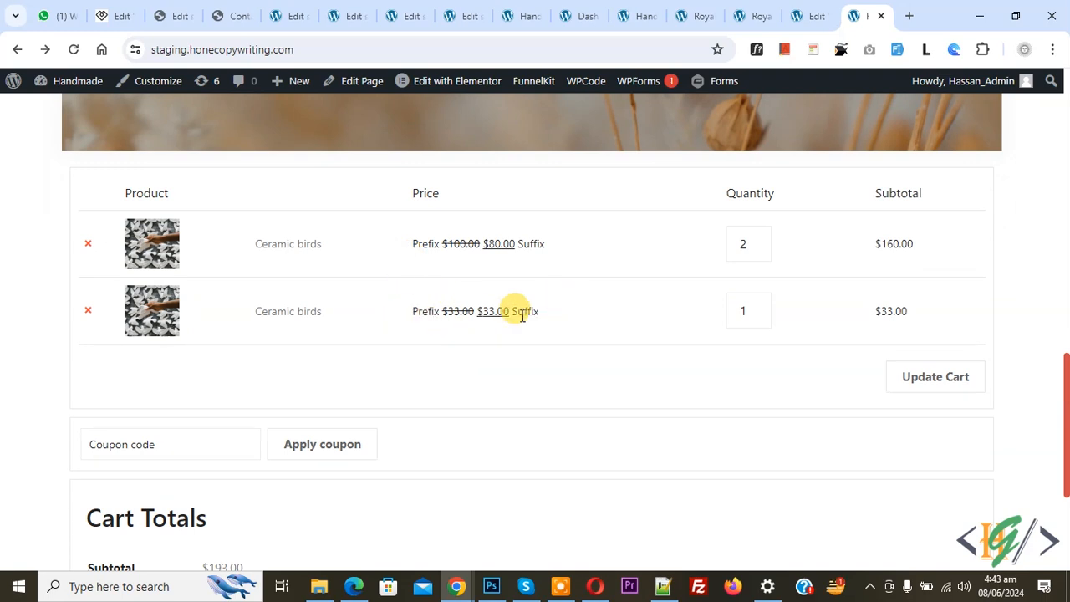
scroll("down", 3)
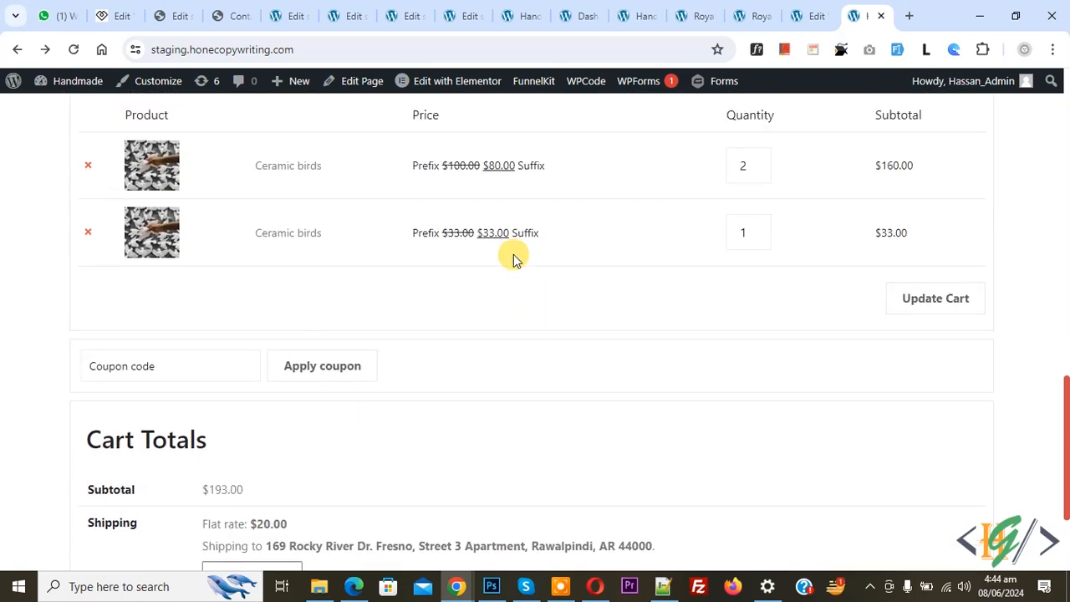
mouse_move(481, 287)
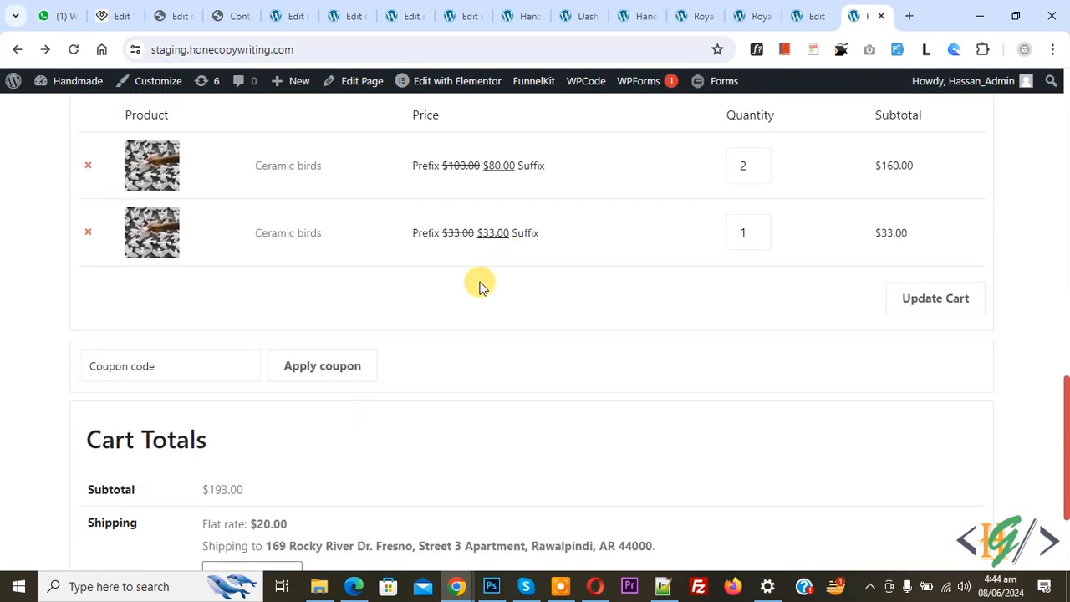